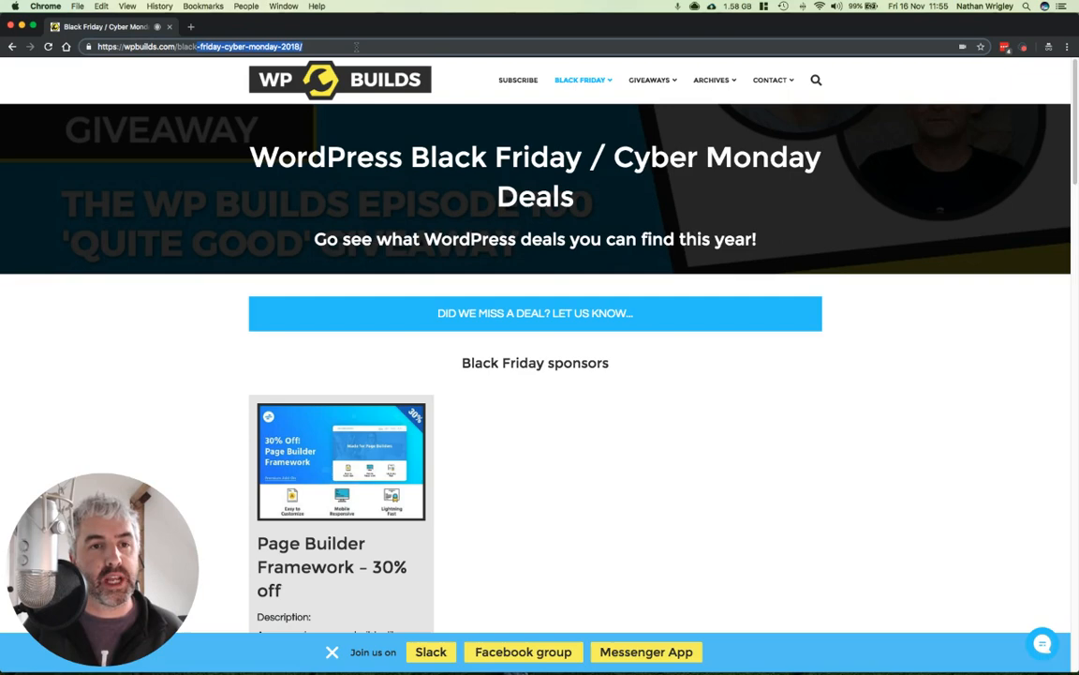
Step: Load wpbuilds.com/black to reach the Black Friday / Cyber Monday deals page
type("black")
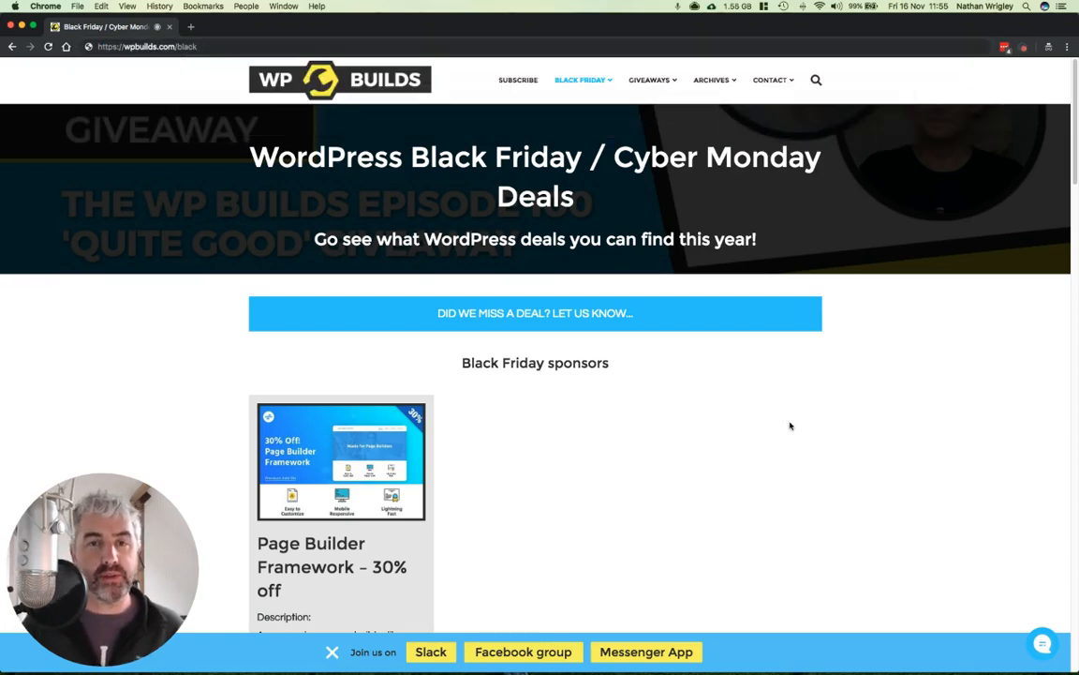
Step: Filter the deals by Content, Design, SaaS app, Theme and Admin, then return to All
scroll("down", 3)
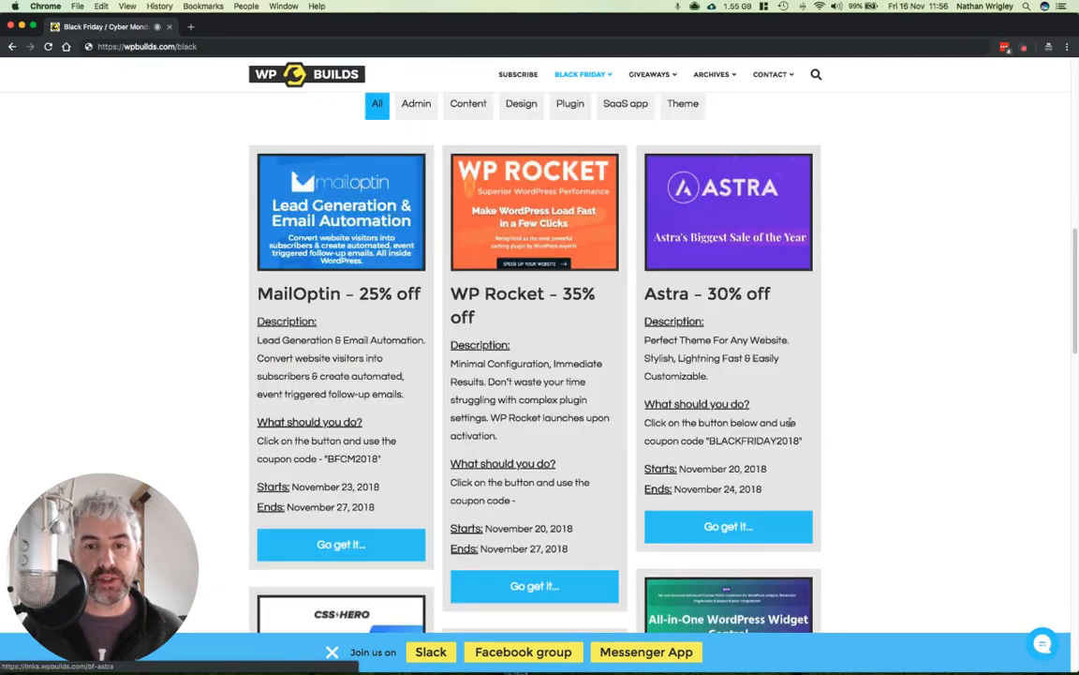
scroll("up", 3)
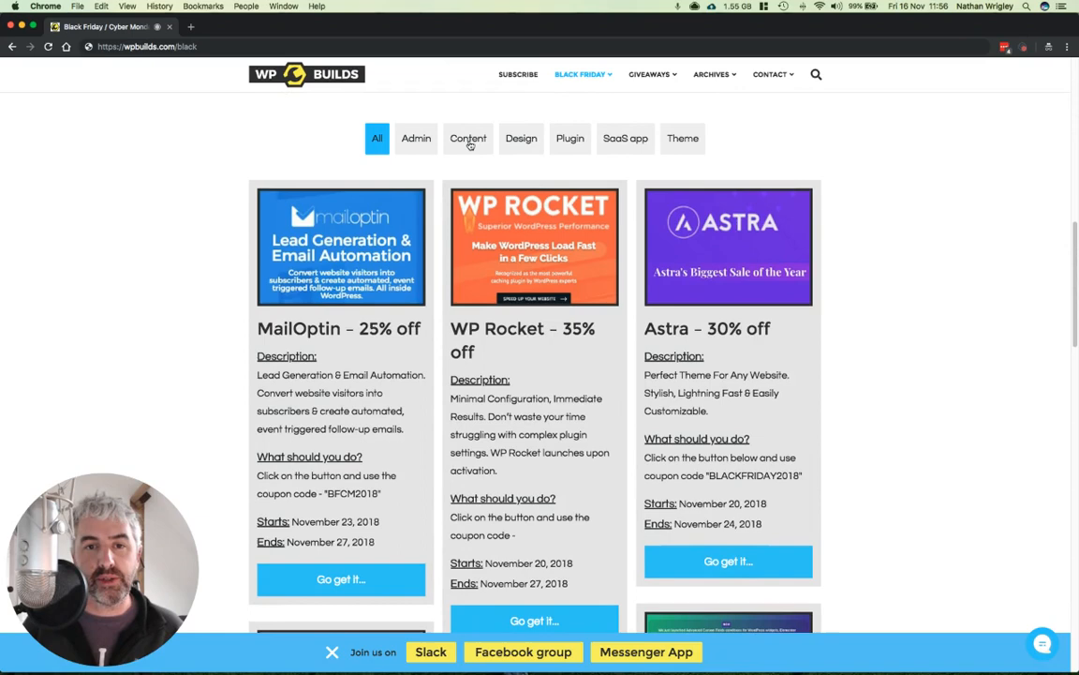
left_click(469, 137)
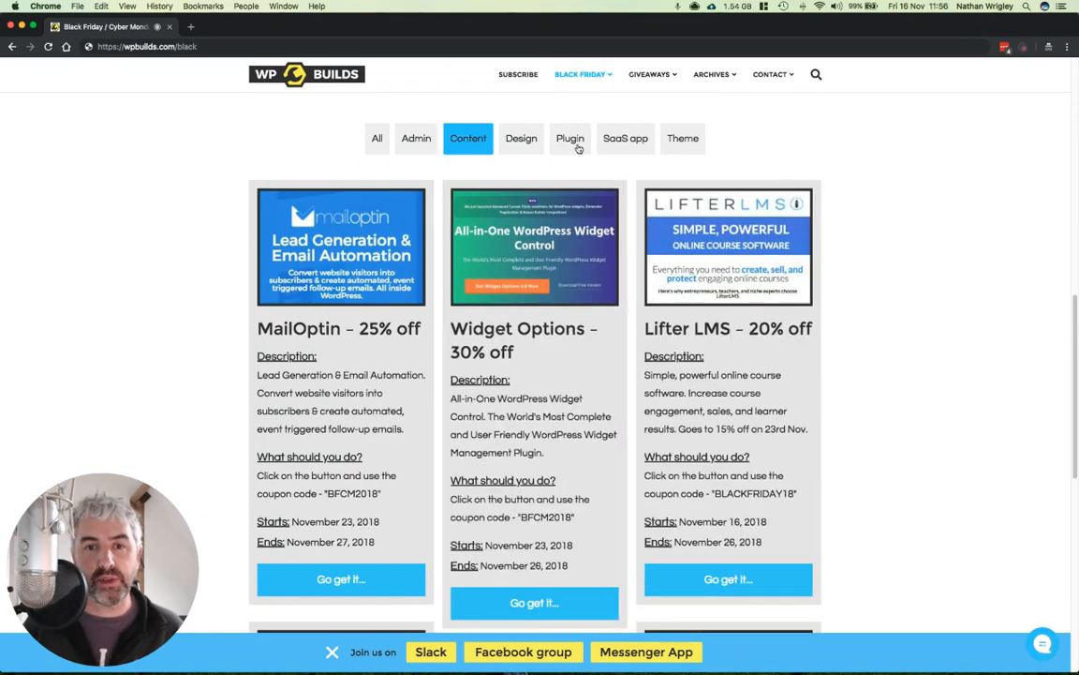
left_click(521, 138)
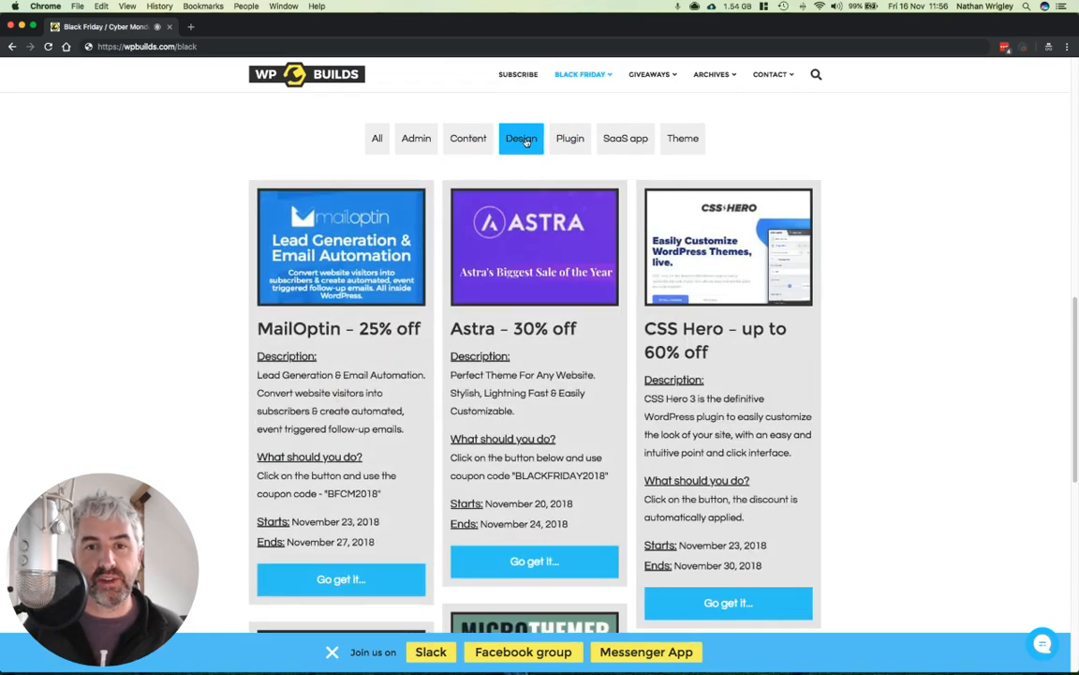
left_click(625, 138)
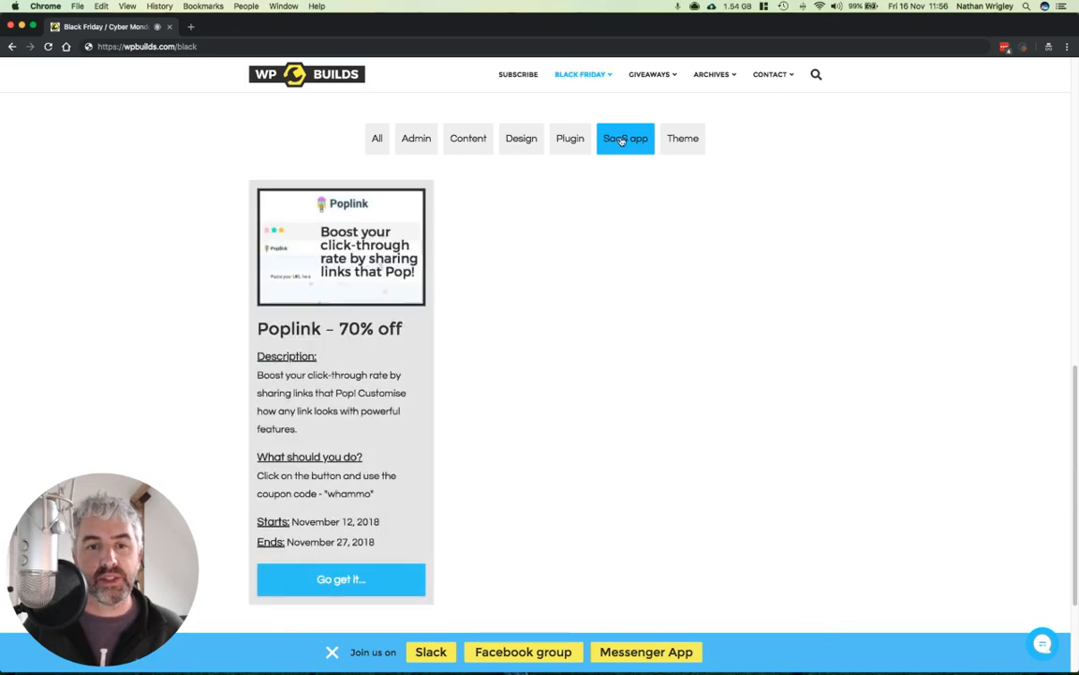
left_click(682, 138)
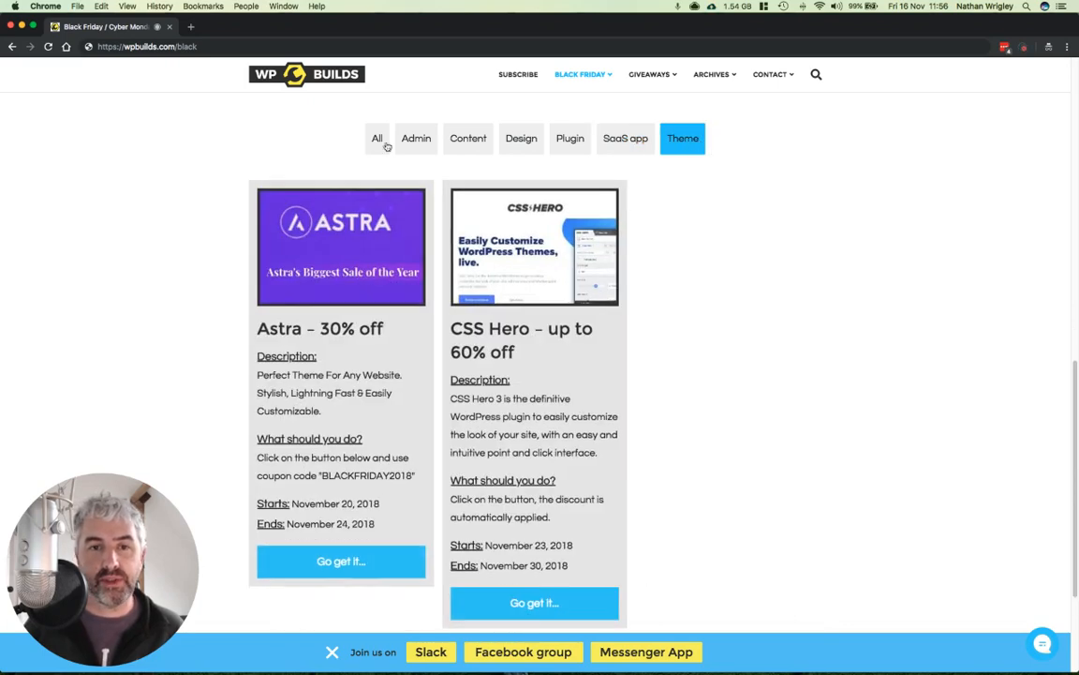
left_click(416, 138)
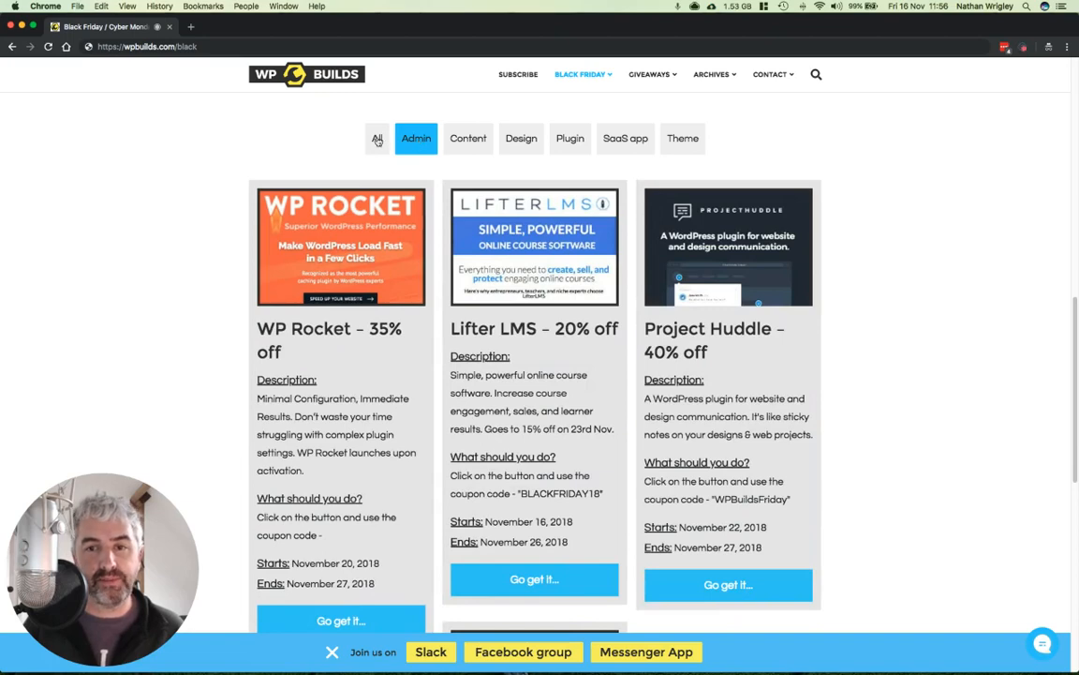
left_click(377, 137)
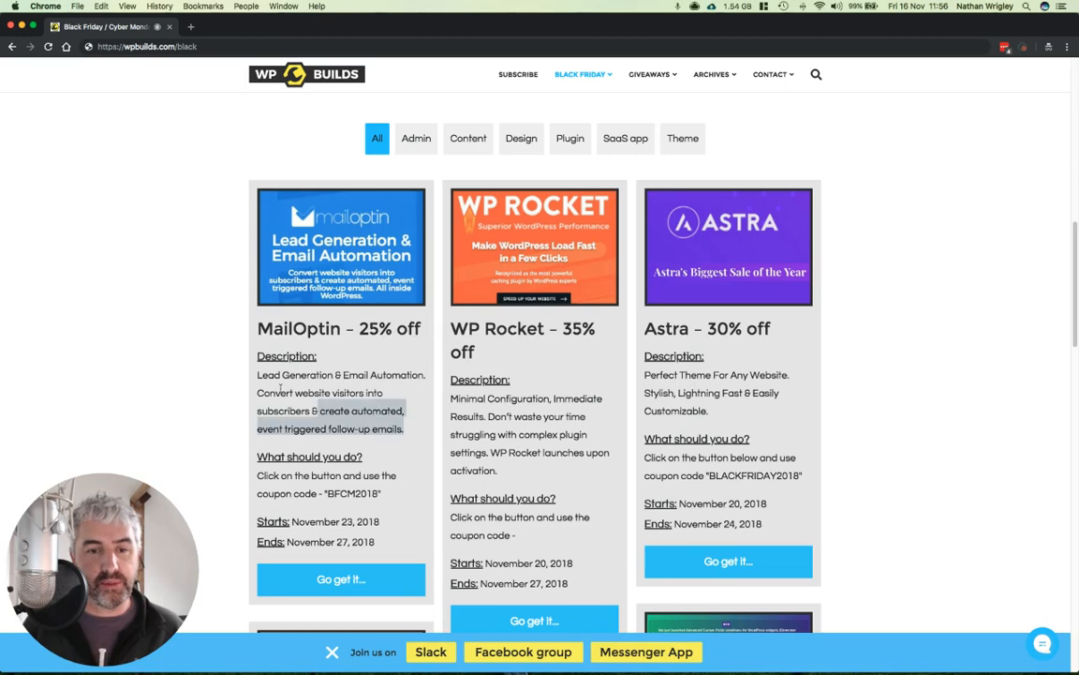
scroll("down", 3)
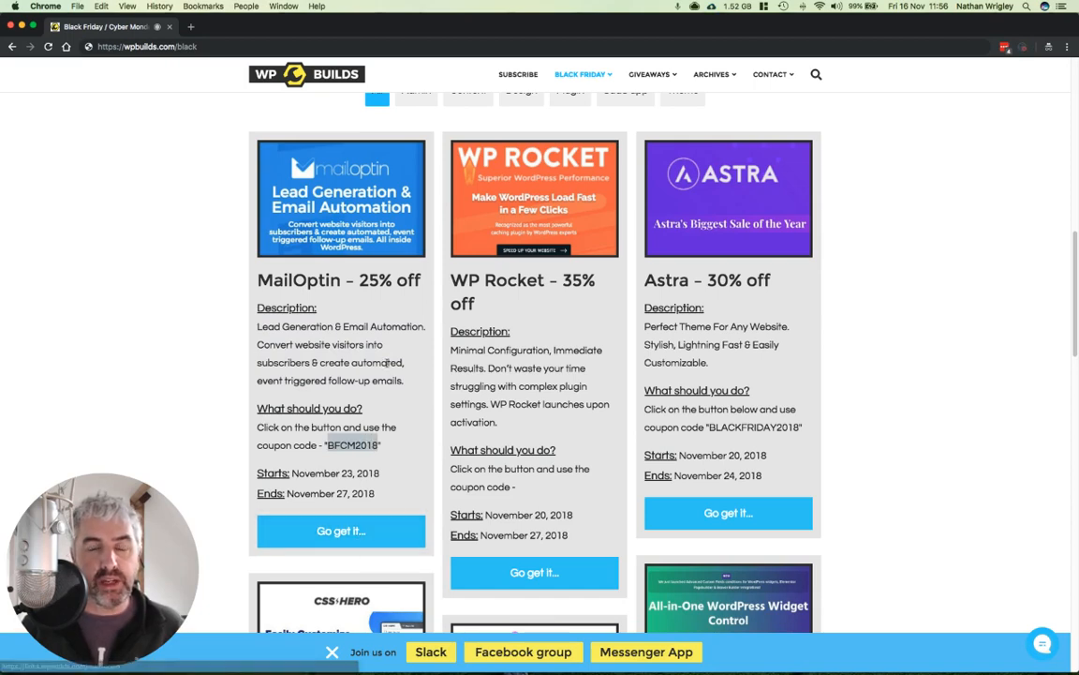
scroll("down", 3)
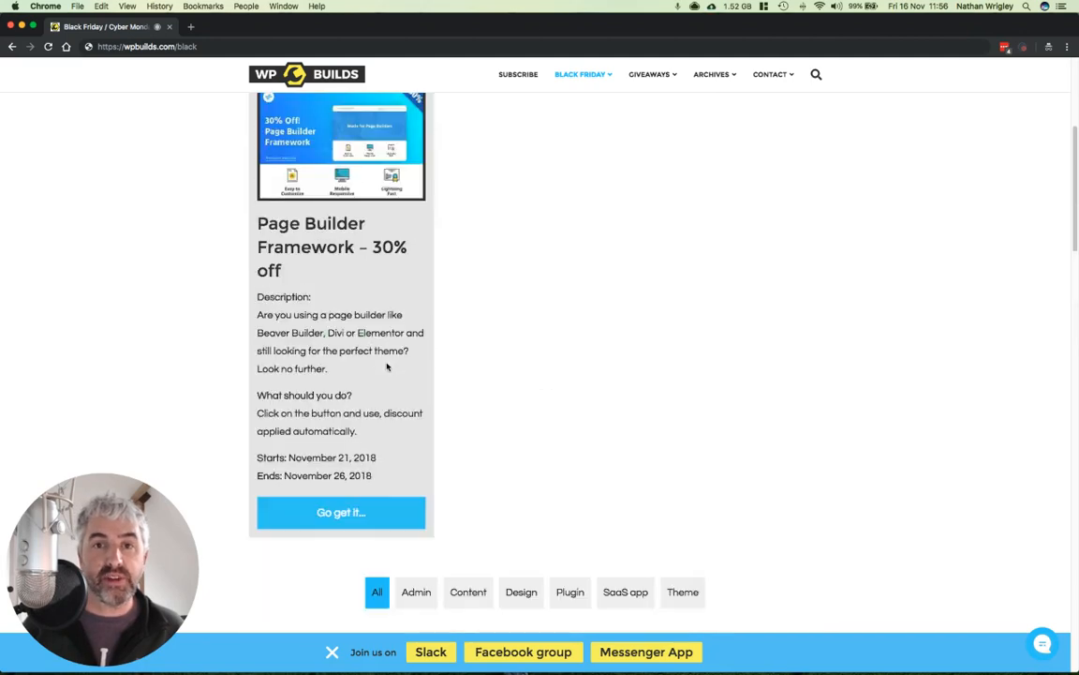
scroll("up", 3)
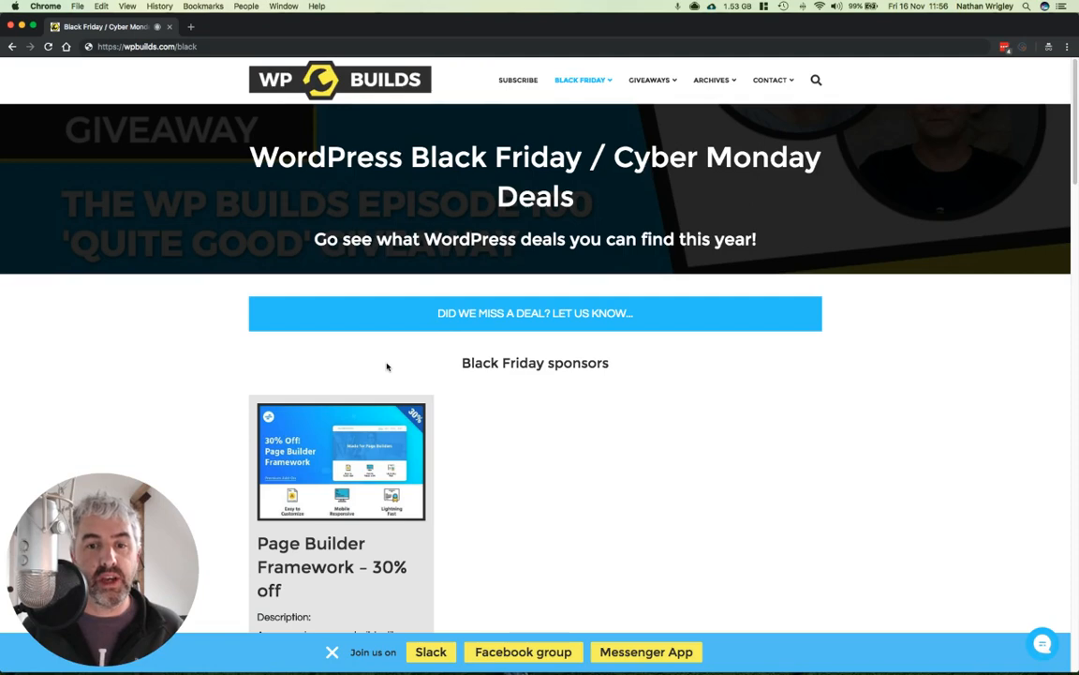
mouse_move(576, 313)
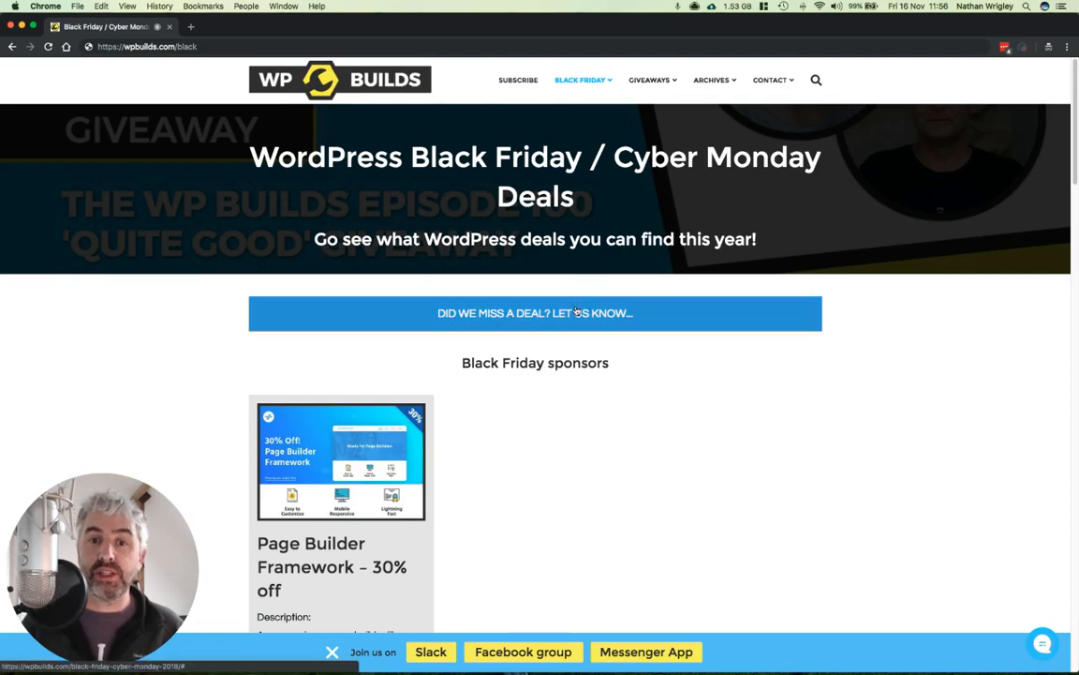
mouse_move(542, 319)
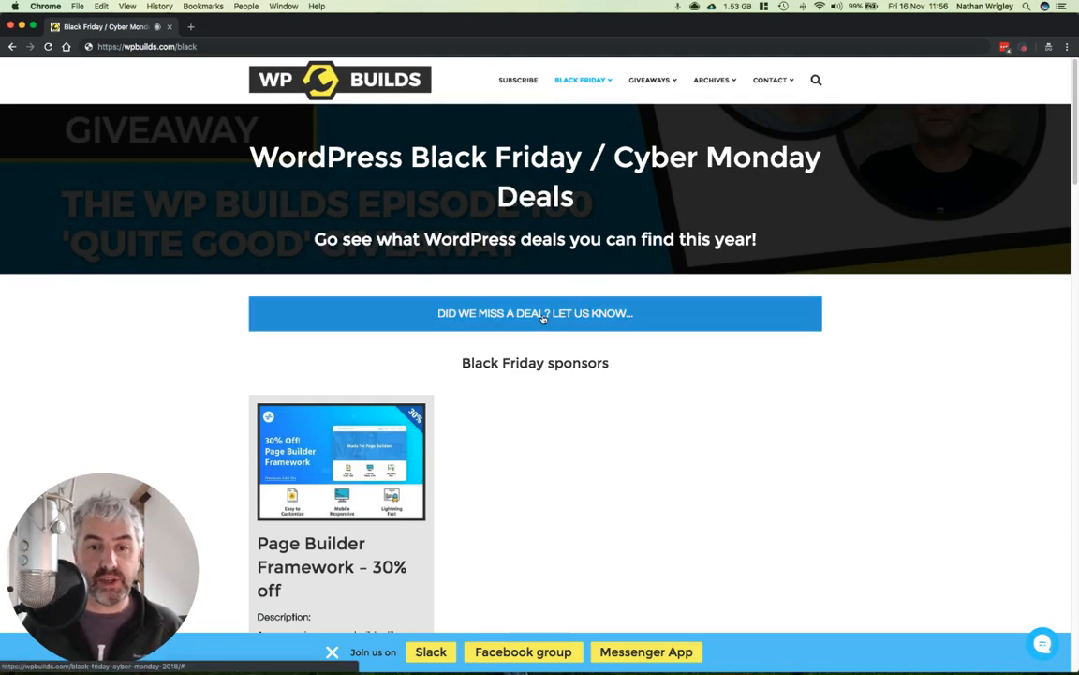
left_click(535, 313)
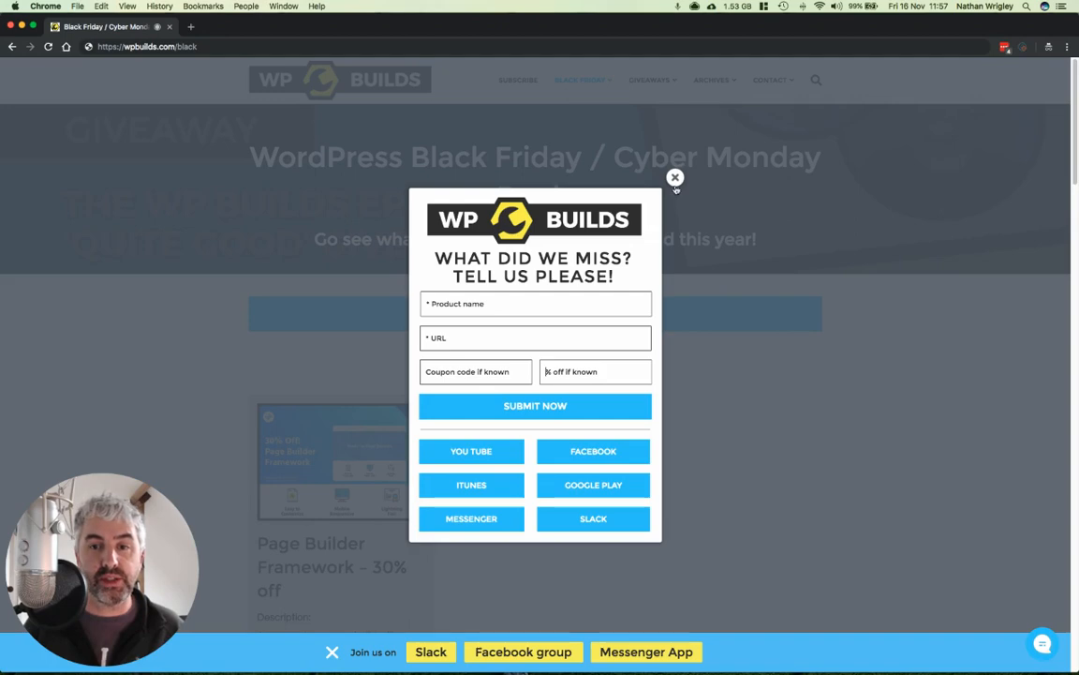
left_click(676, 177)
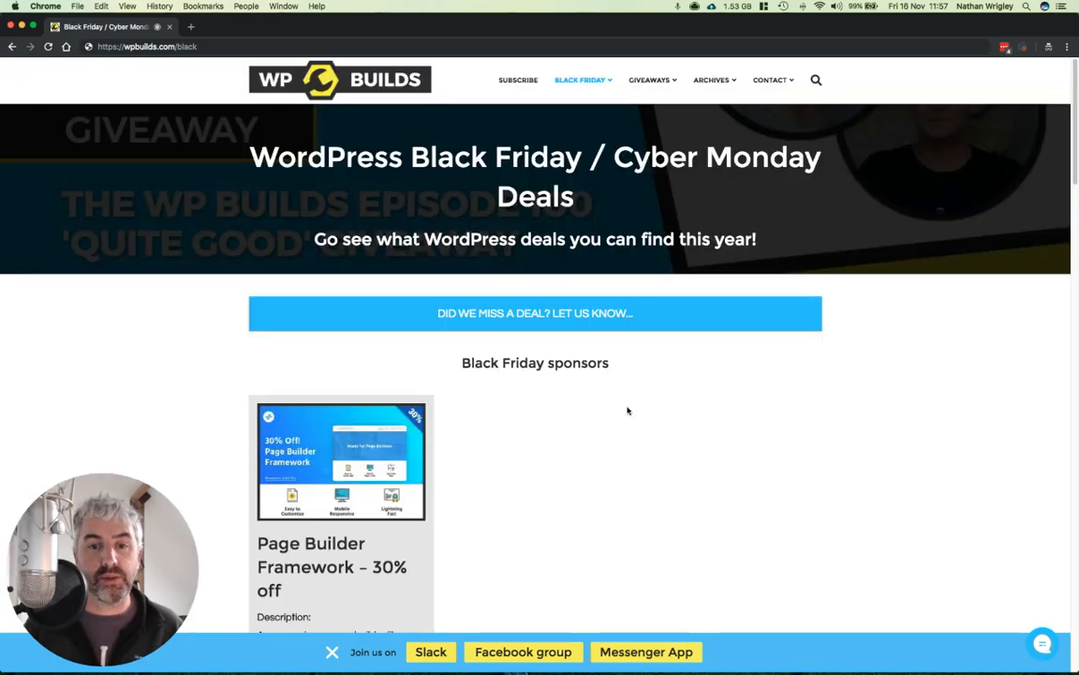
scroll("down", 3)
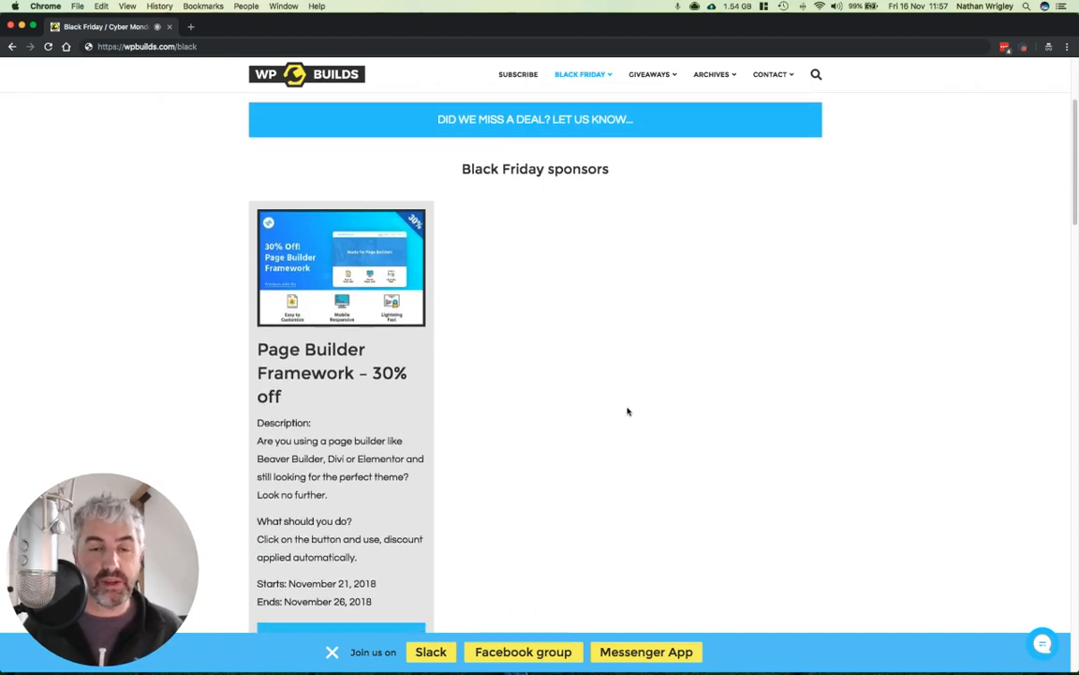
scroll("down", 3)
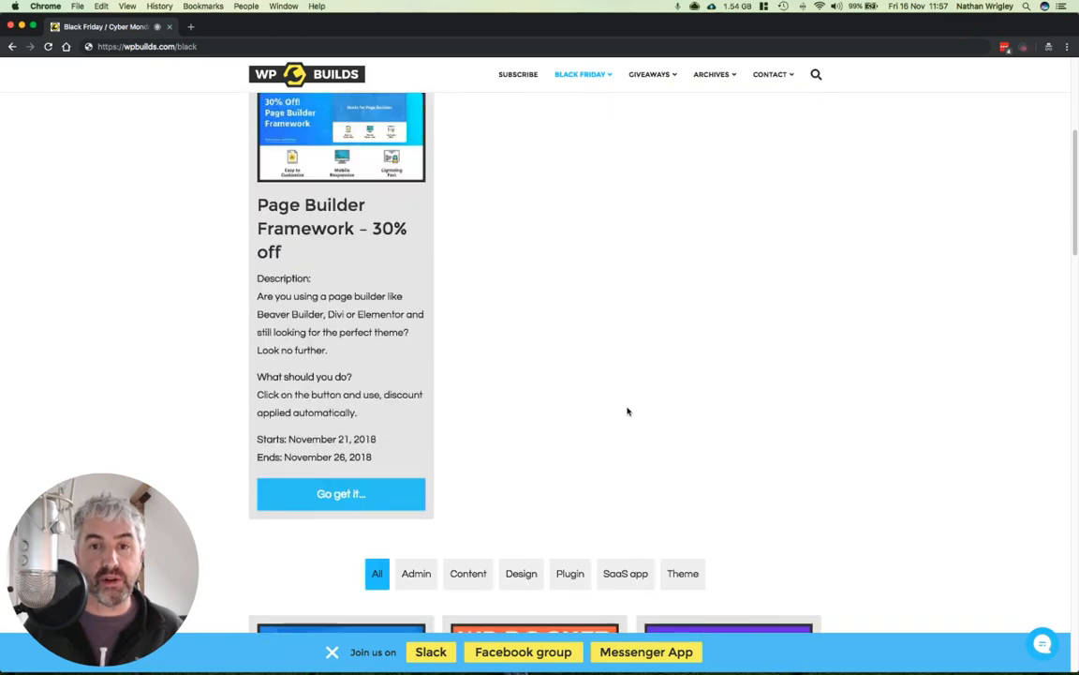
scroll("down", 3)
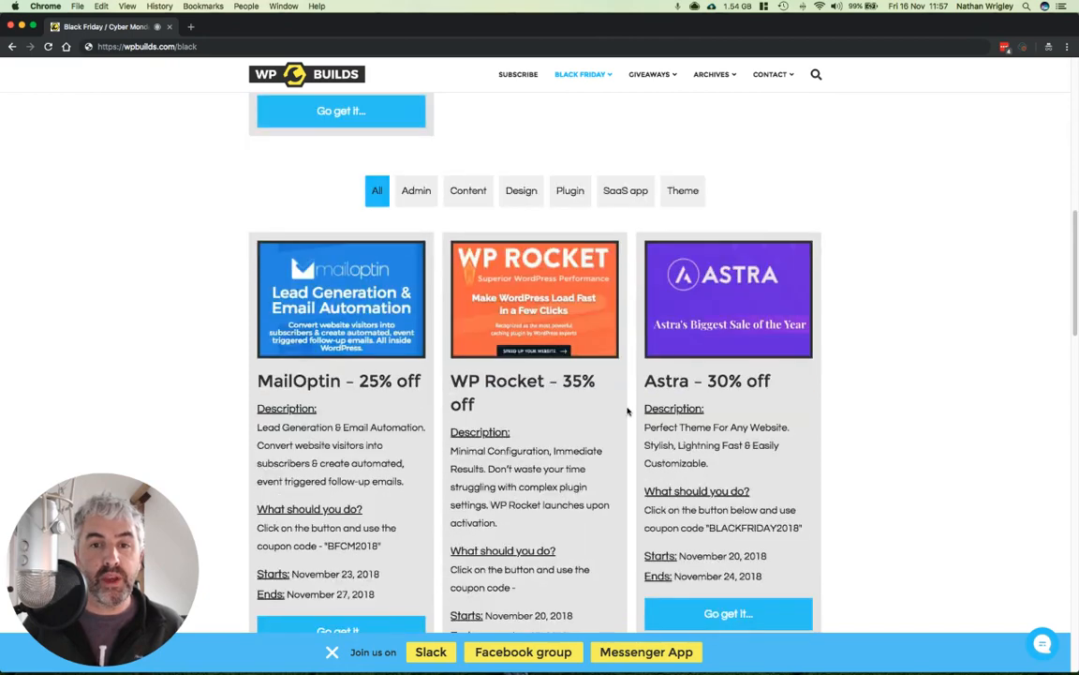
scroll("down", 3)
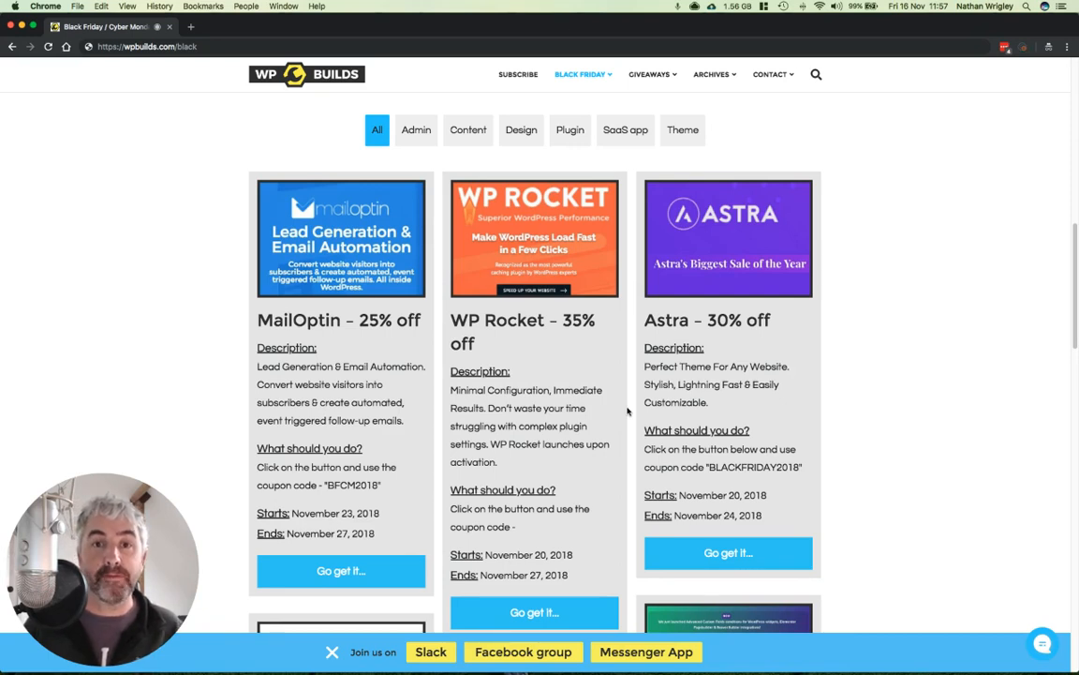
mouse_move(802, 236)
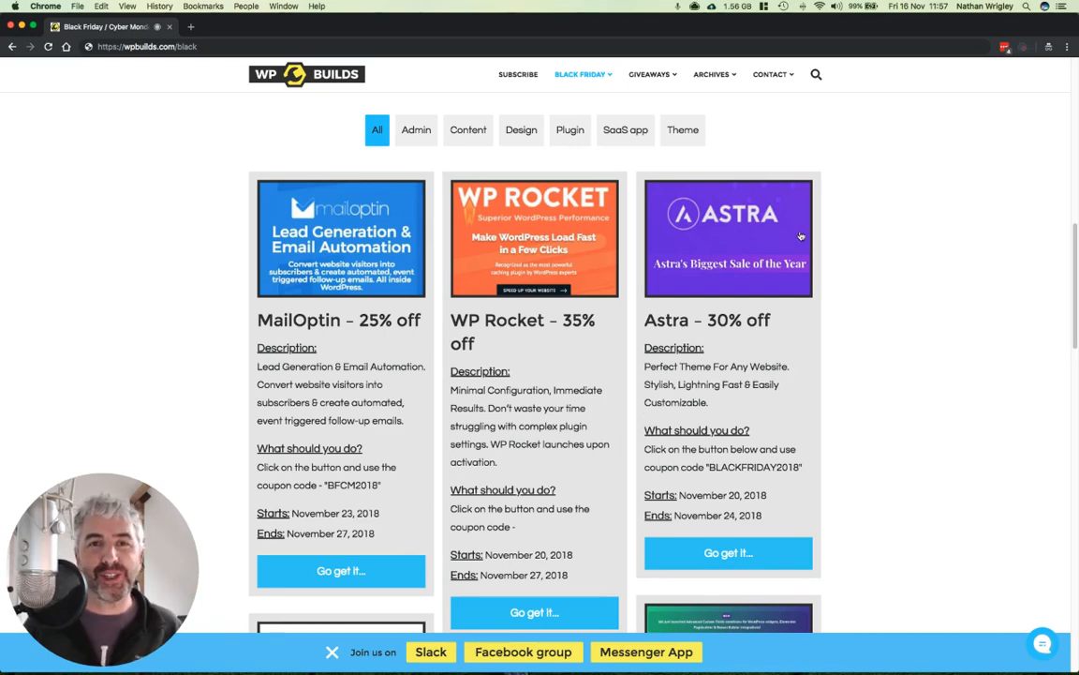